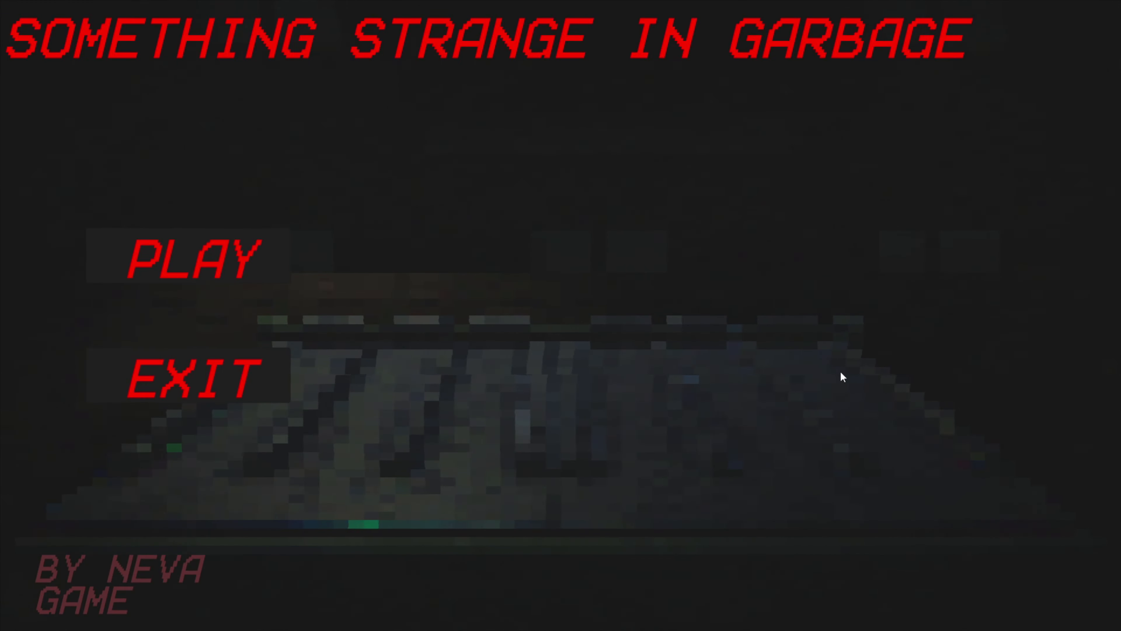
- Start the game from the title screen via PLAY, entering the dark gameplay scene
click(191, 259)
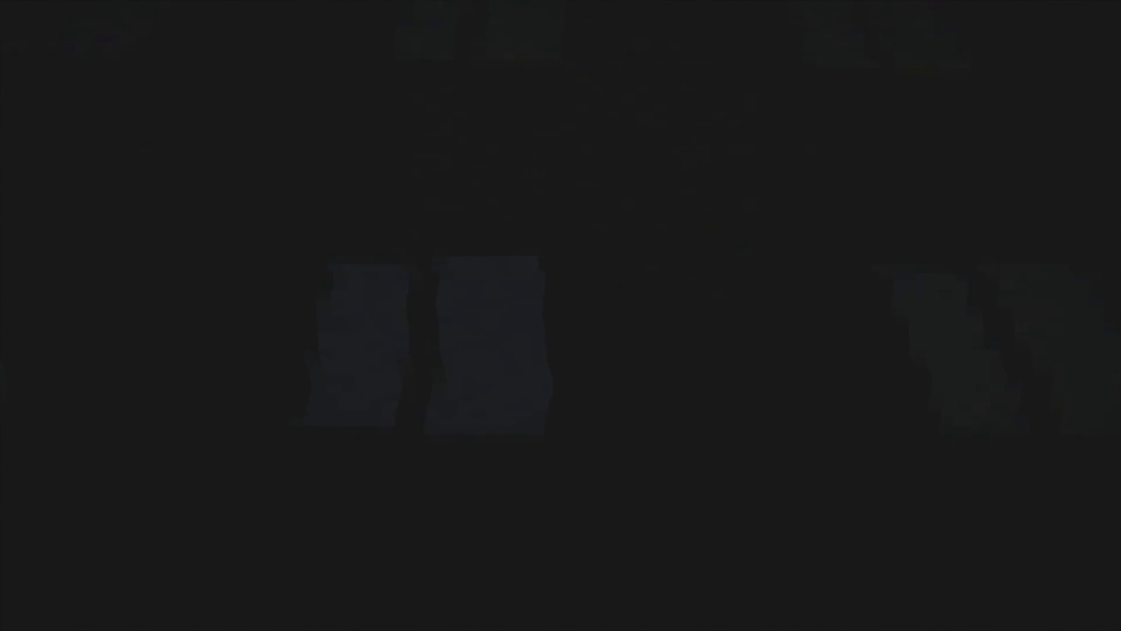